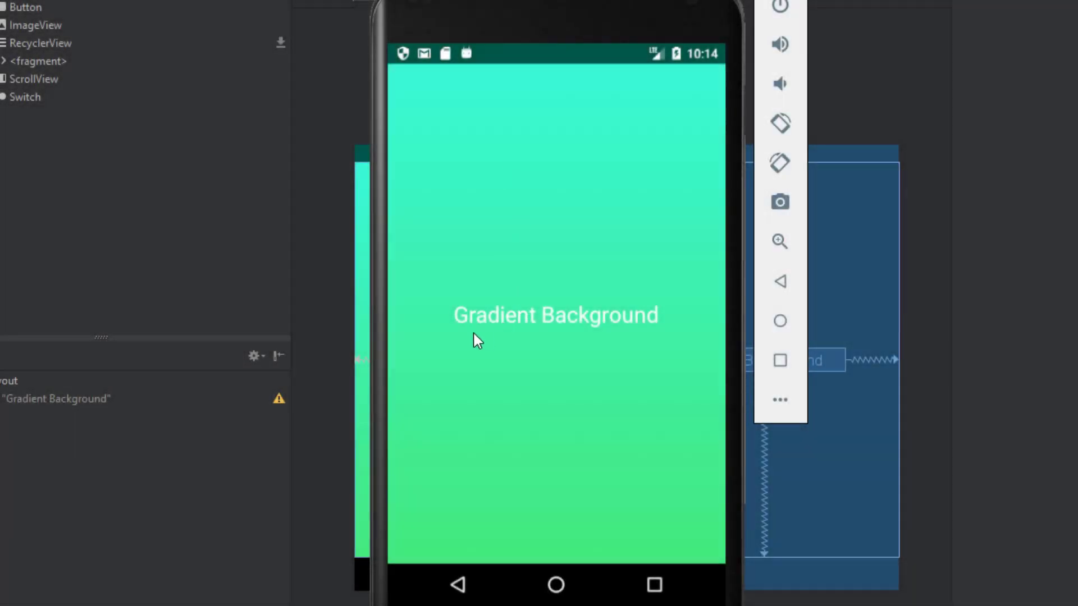
pyautogui.moveTo(635, 185)
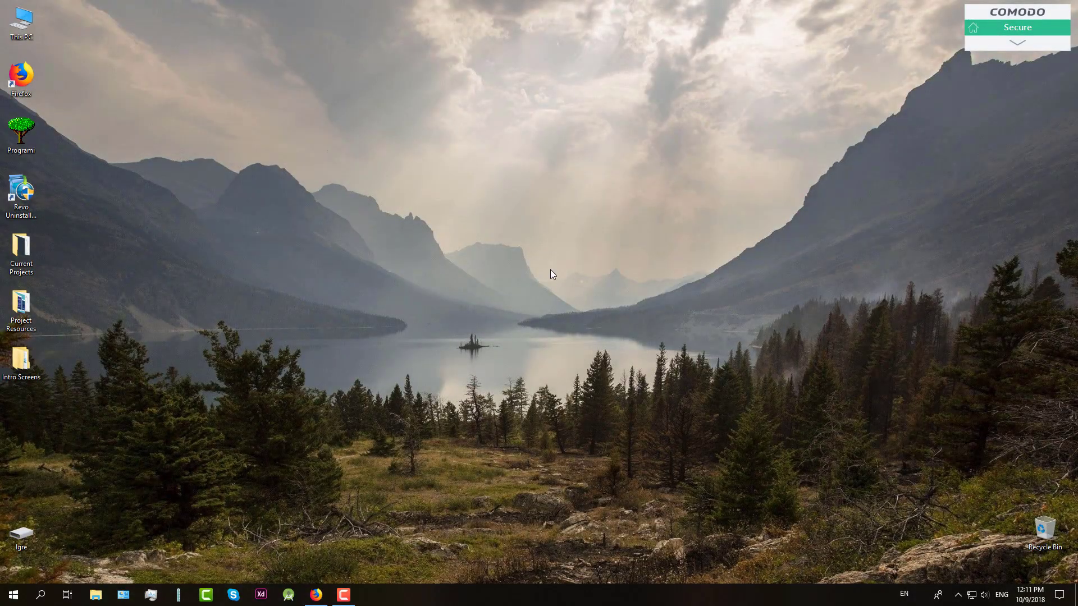
pyautogui.moveTo(429, 298)
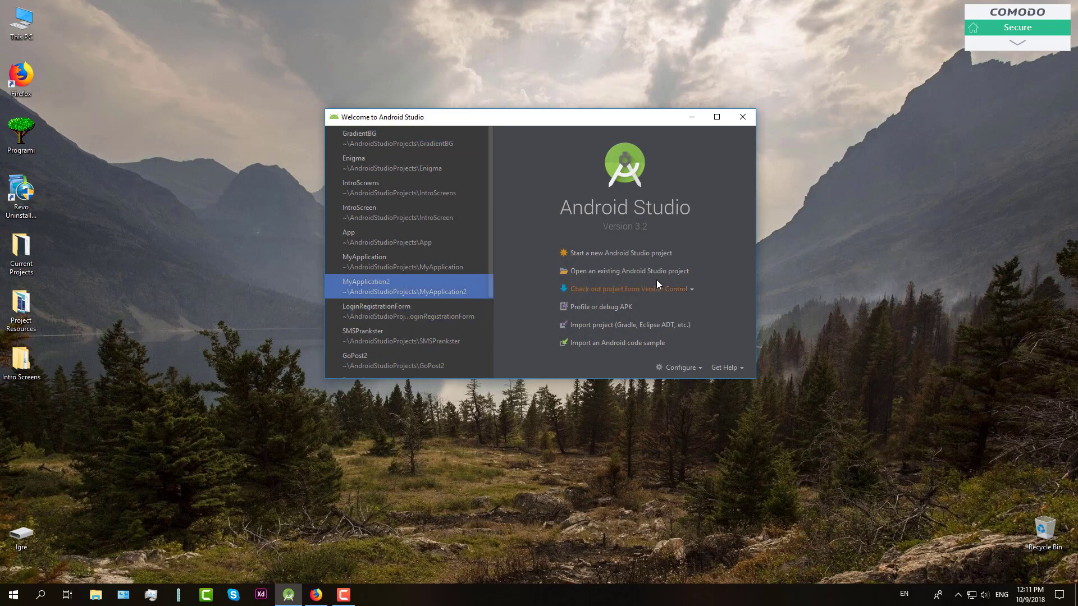
# Create the GradientBG project for Phone and Tablet with an Empty Activity template and finish the wizard.
pyautogui.click(620, 252)
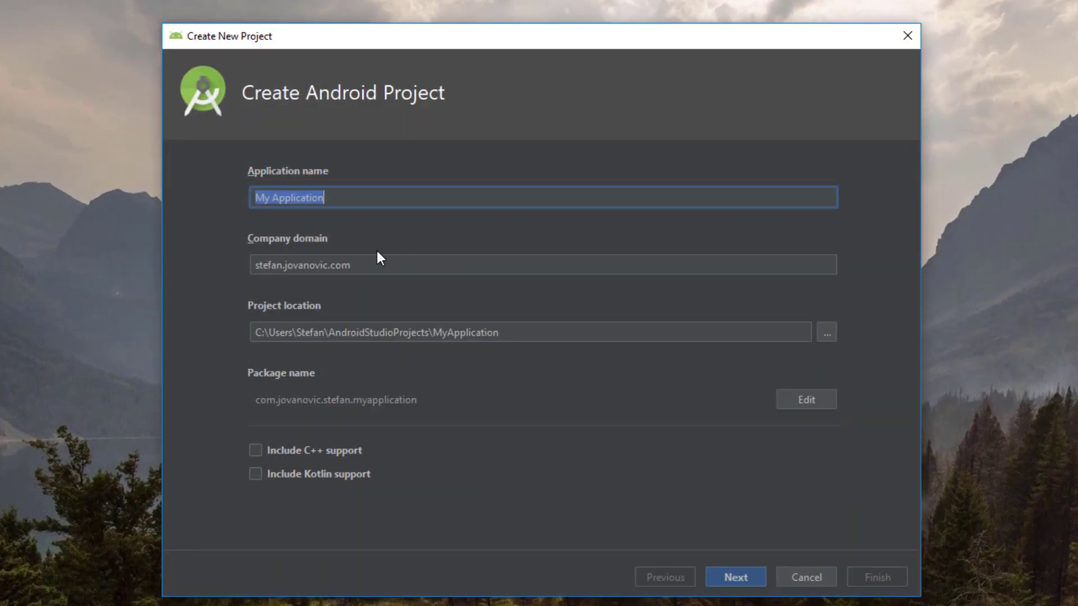
pyautogui.write('Gradient')
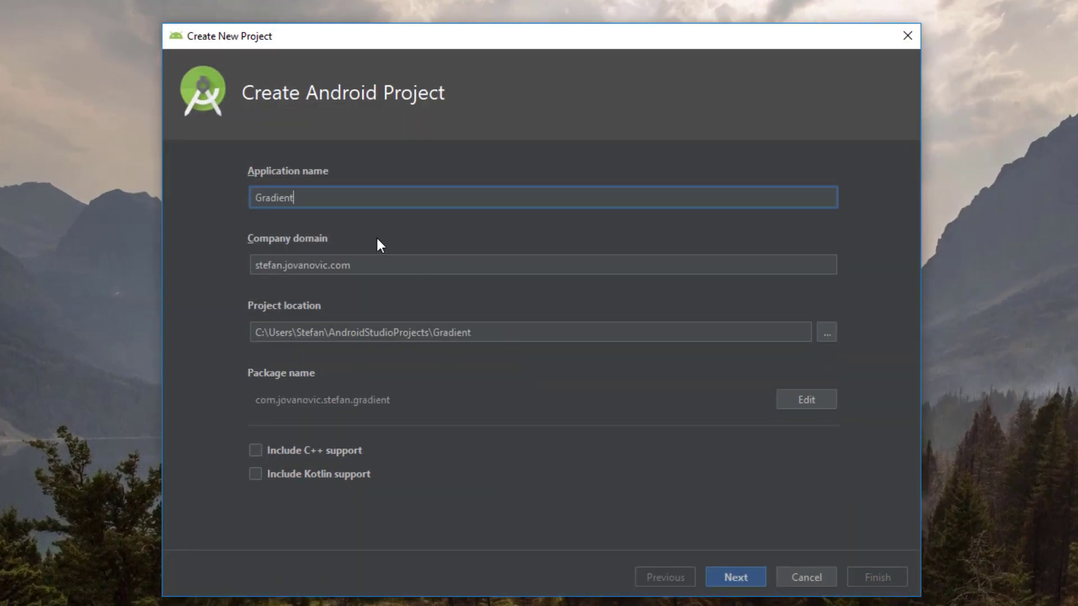
pyautogui.click(734, 577)
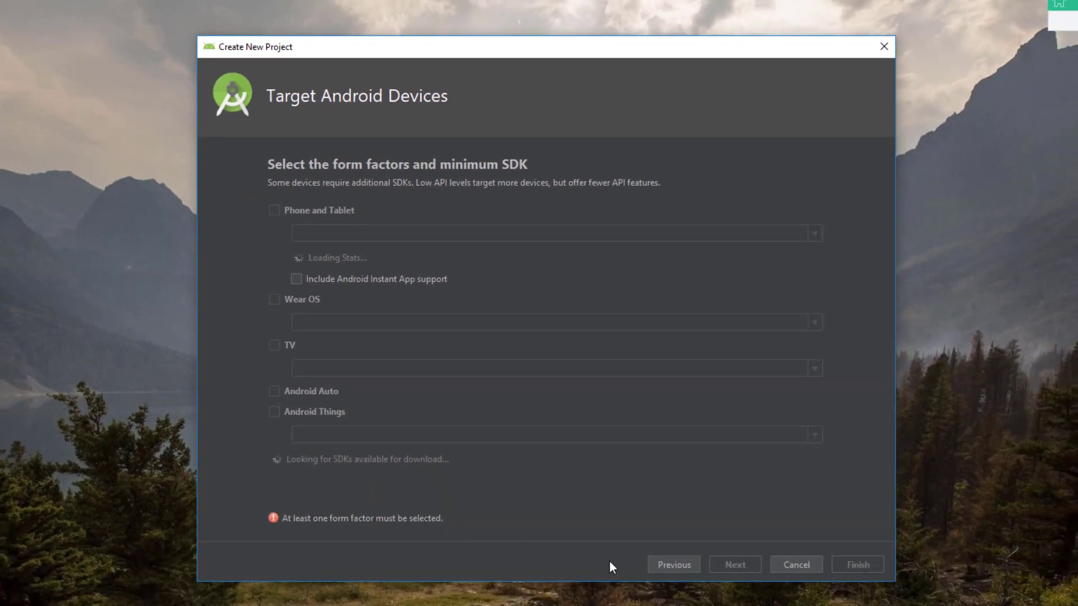
pyautogui.click(734, 564)
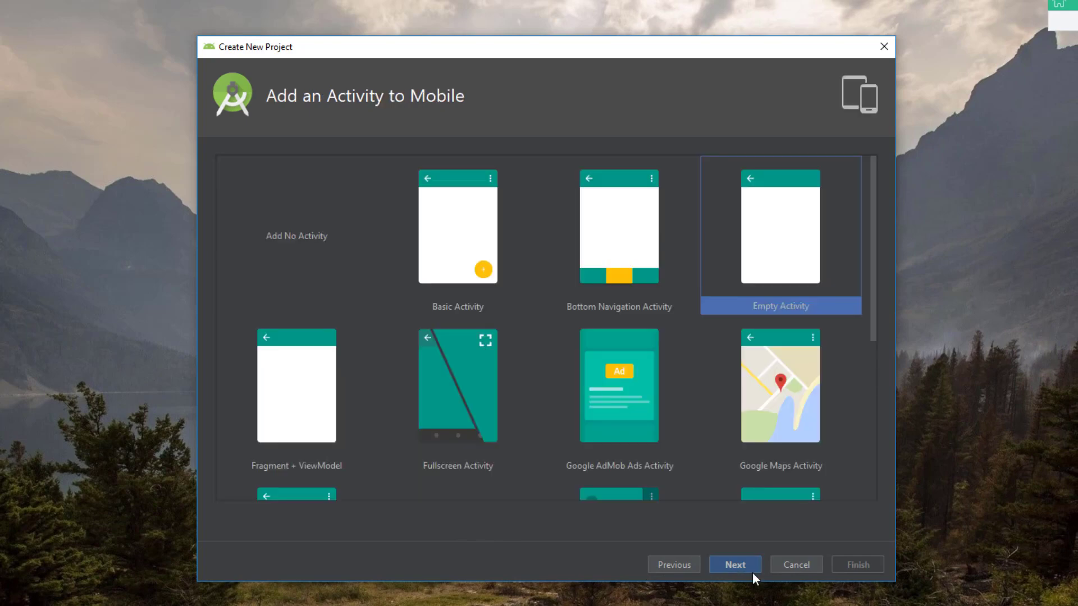
pyautogui.click(735, 563)
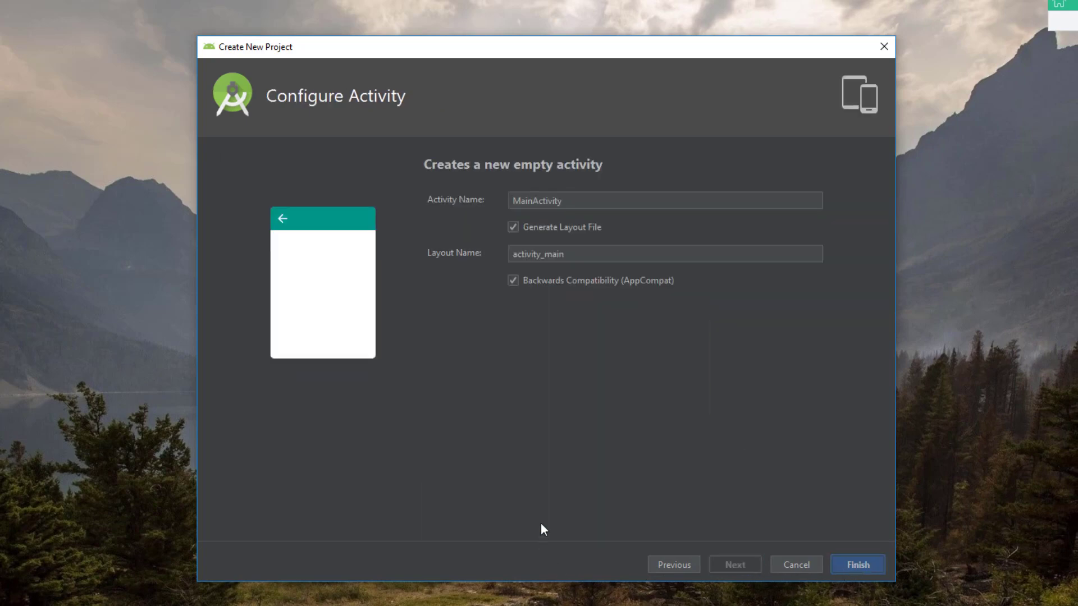
pyautogui.click(858, 563)
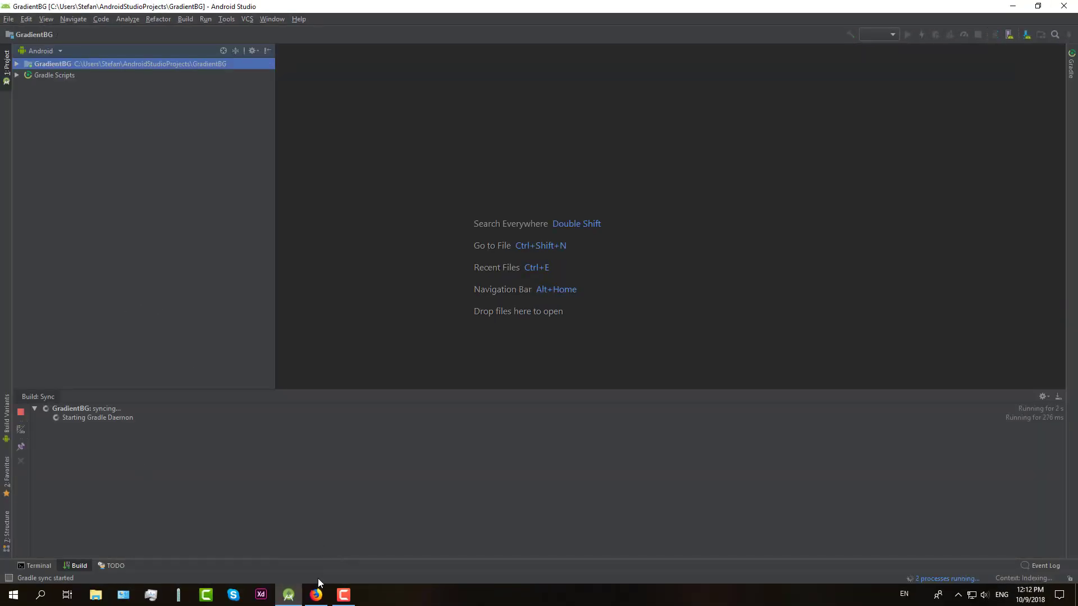
# Browse webgradients.com down to gradient 020 New Life (#43e97b to #38f9d7), then return to the project.
pyautogui.click(316, 595)
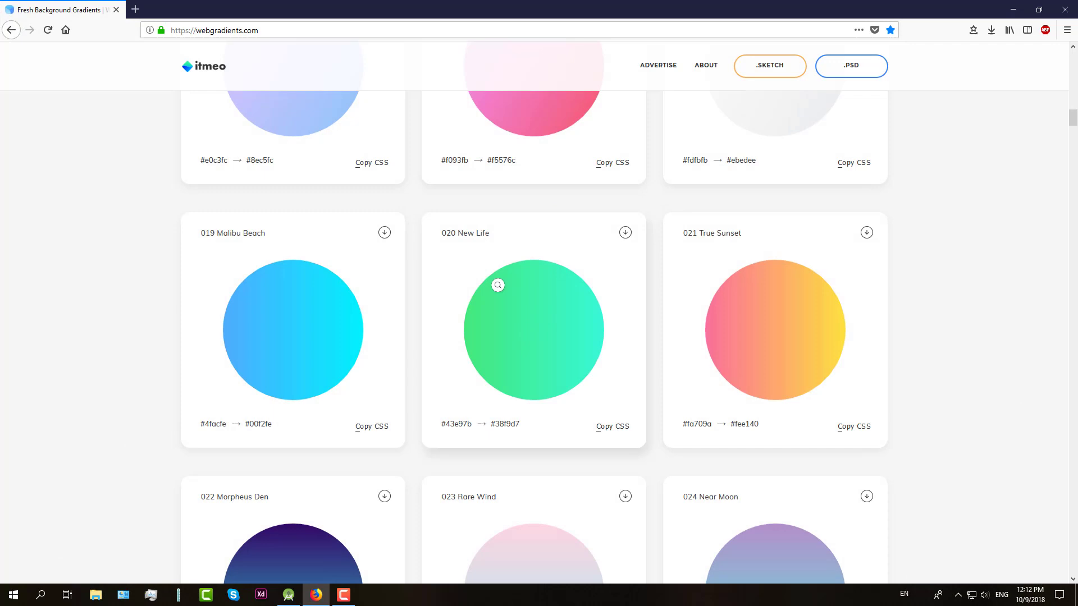
pyautogui.moveTo(518, 319)
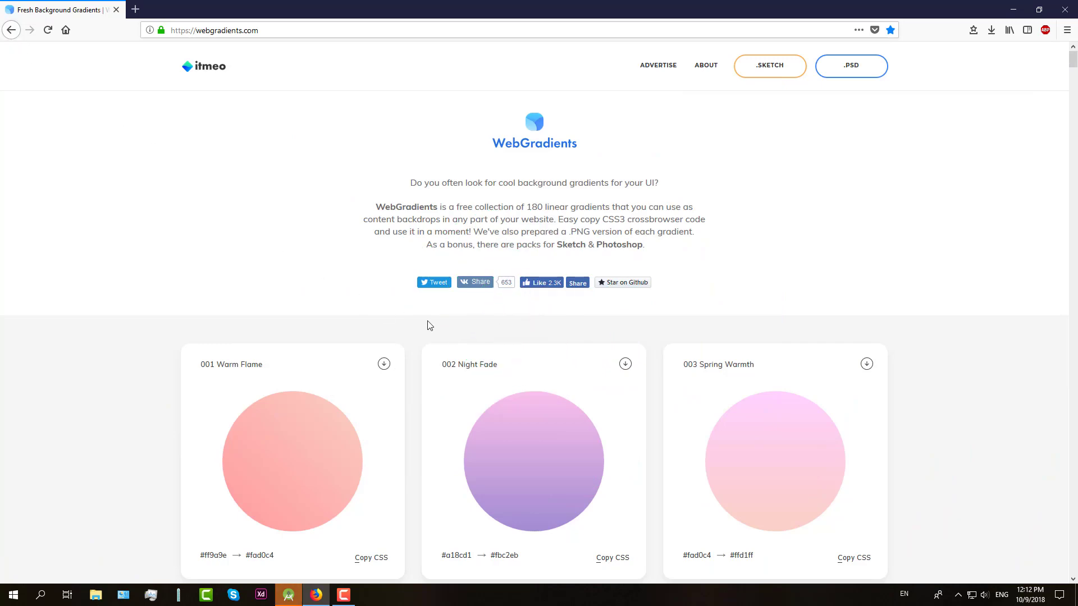
pyautogui.scroll(-3)
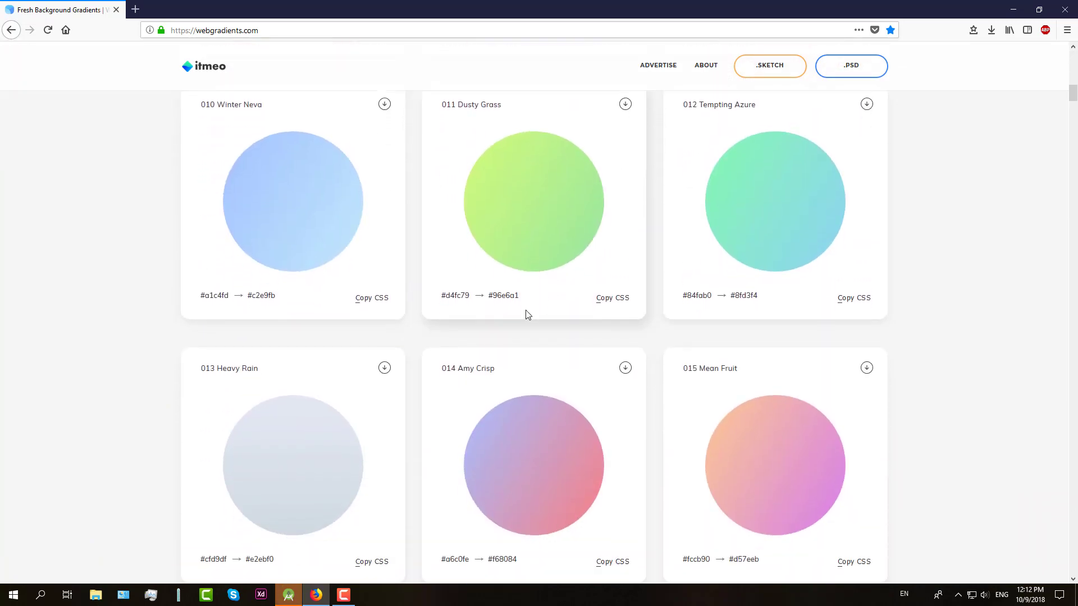
pyautogui.scroll(-3)
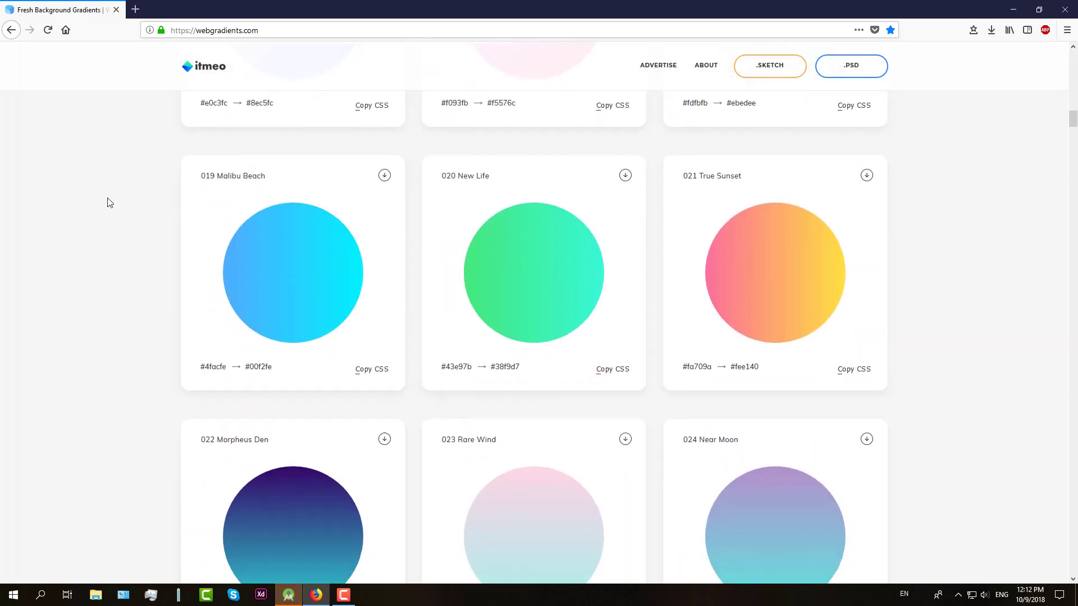
pyautogui.scroll(-3)
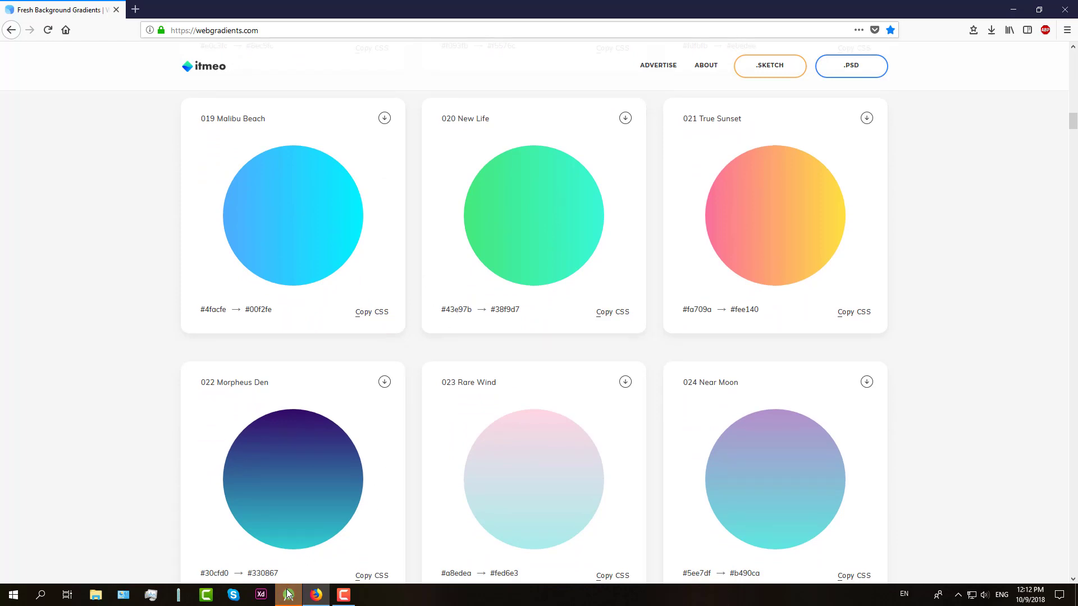
pyautogui.click(287, 595)
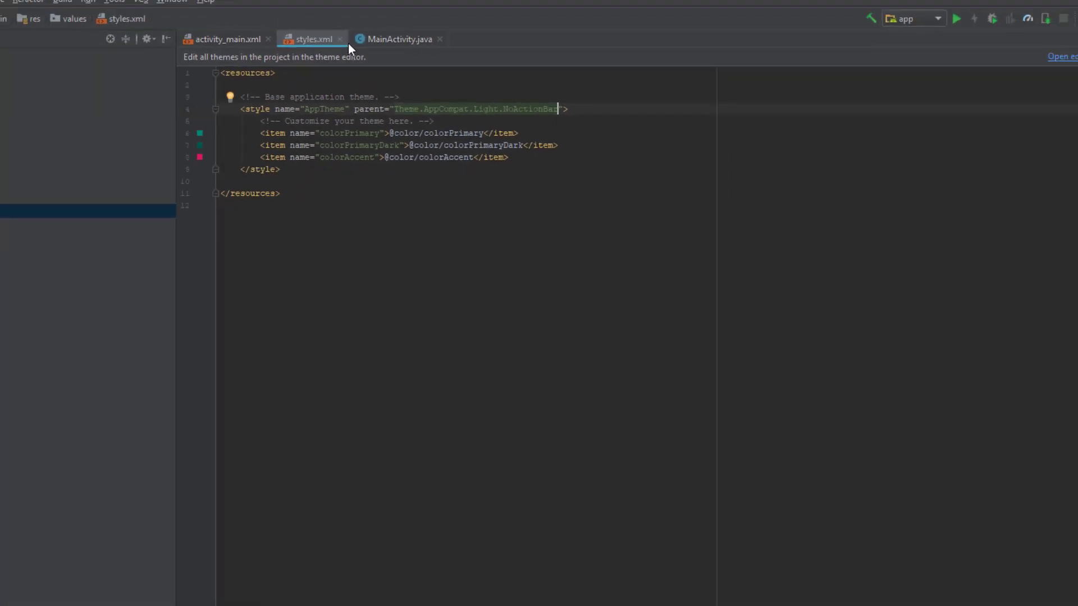
# Create the drawable resource gradient_background.xml and view it as XML text with its empty selector.
pyautogui.click(226, 38)
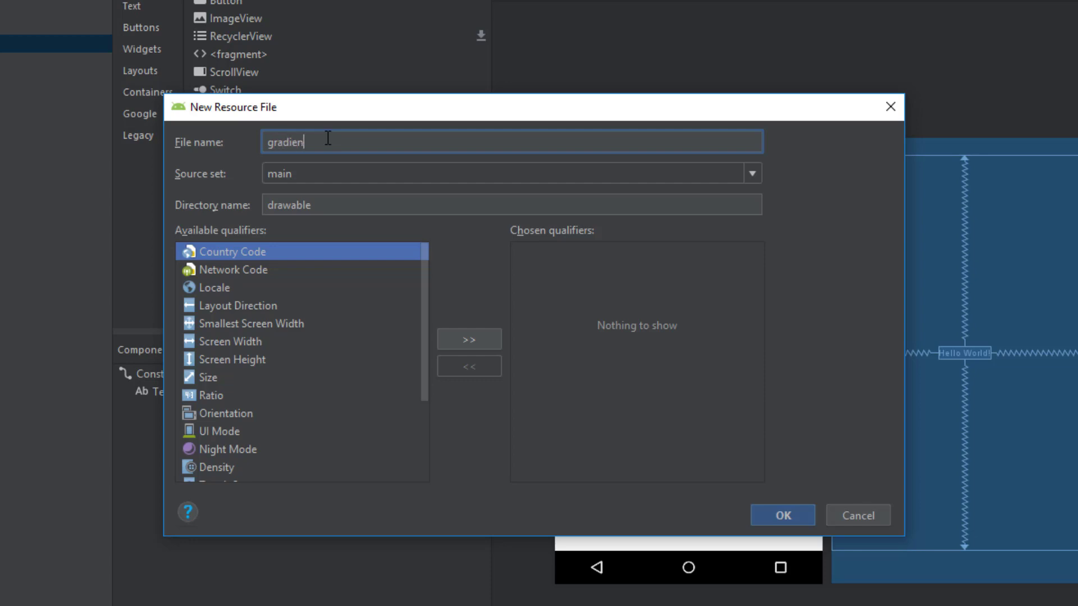
pyautogui.write('t_background')
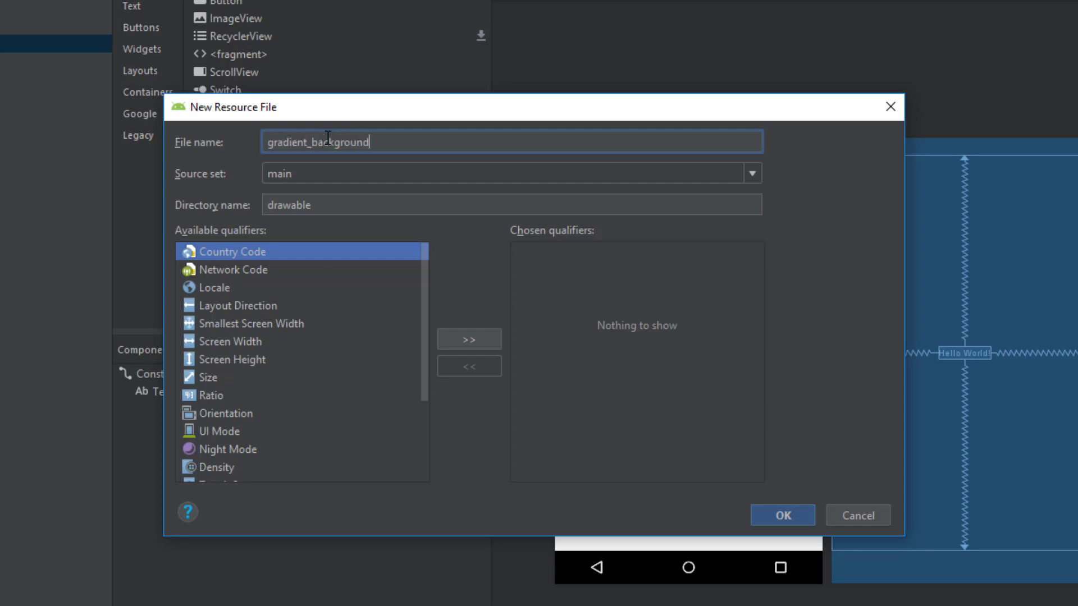
pyautogui.click(782, 515)
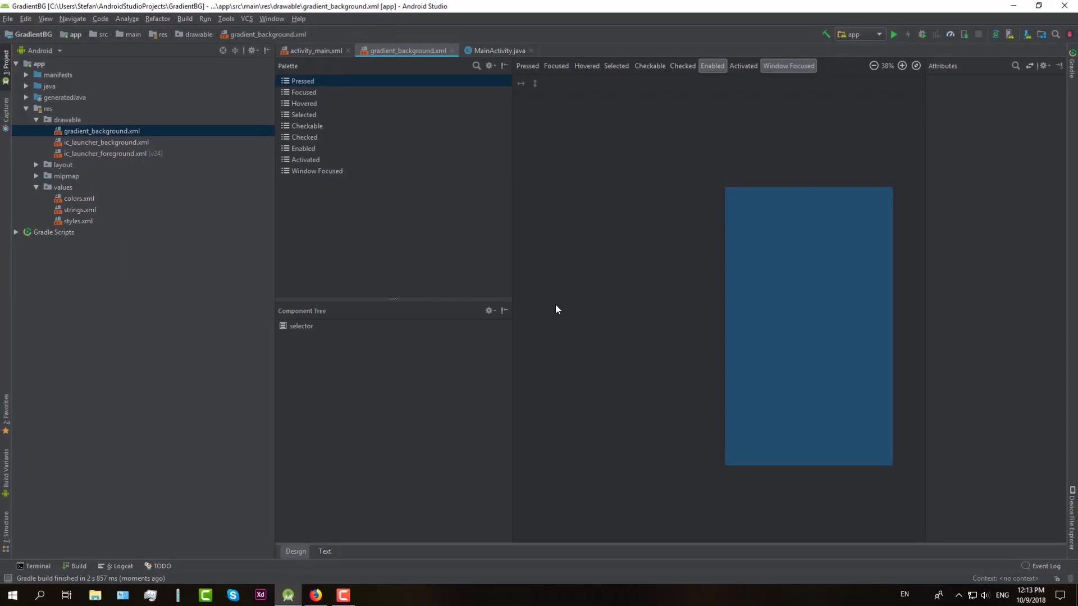
pyautogui.click(324, 553)
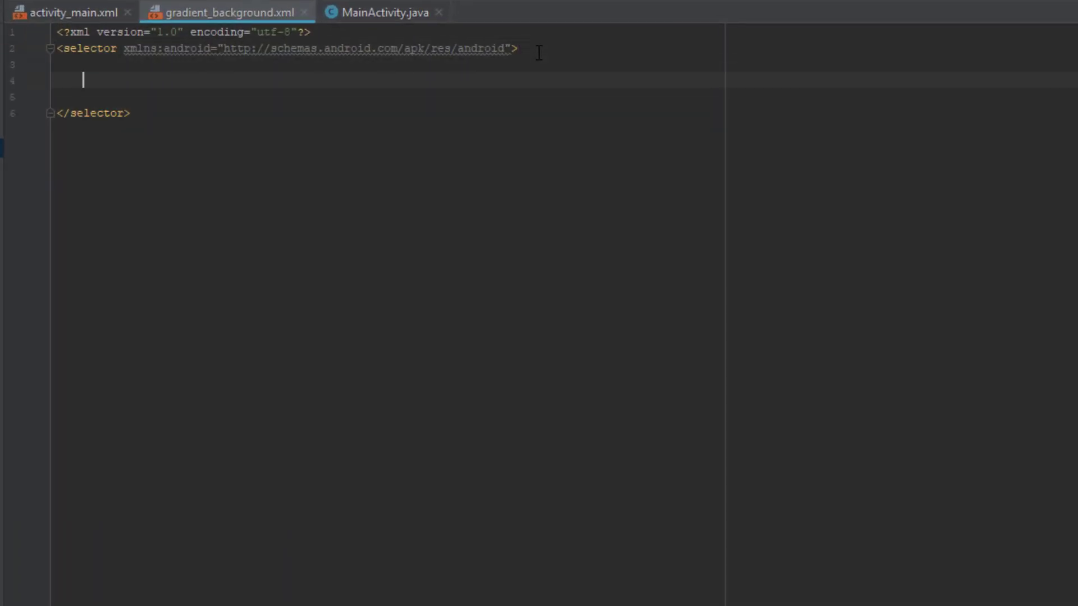
# Add an item shape holding a gradient element with android:angle="90" inside the selector.
pyautogui.write('<item')
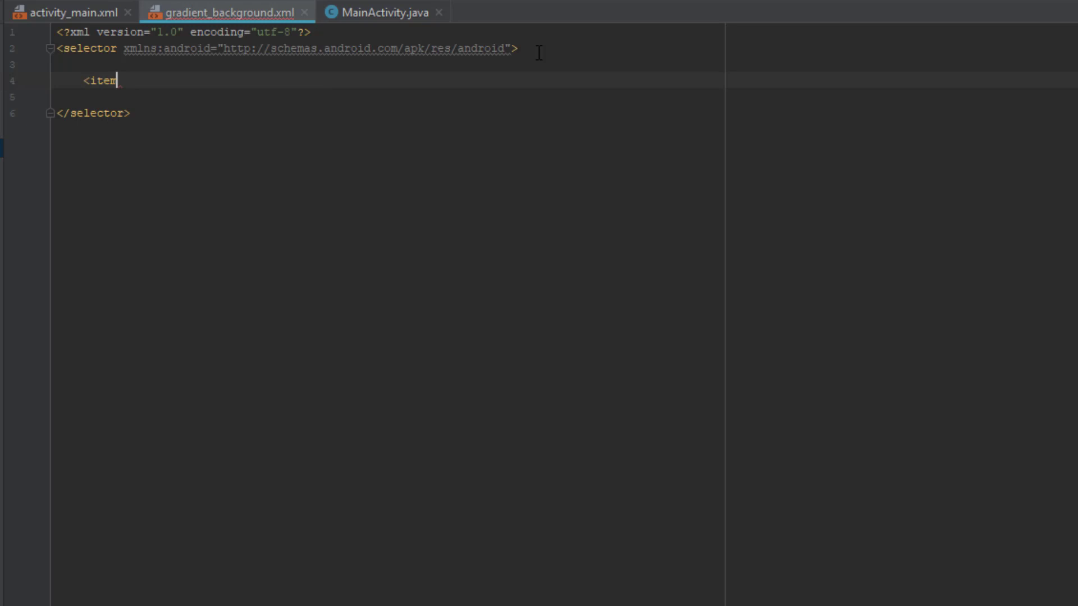
pyautogui.write('>')
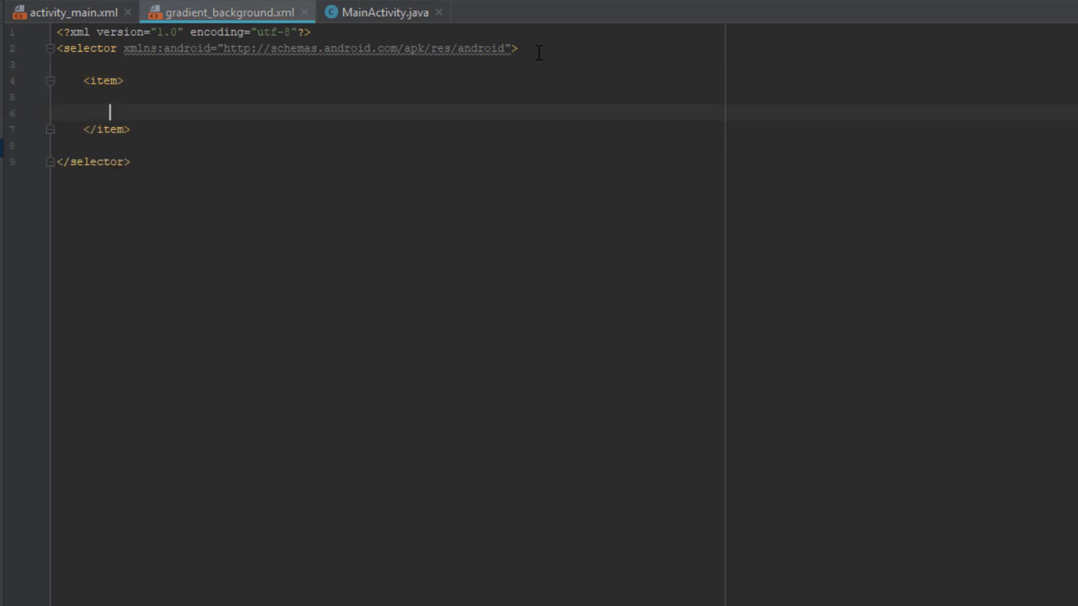
pyautogui.write('<shape>')
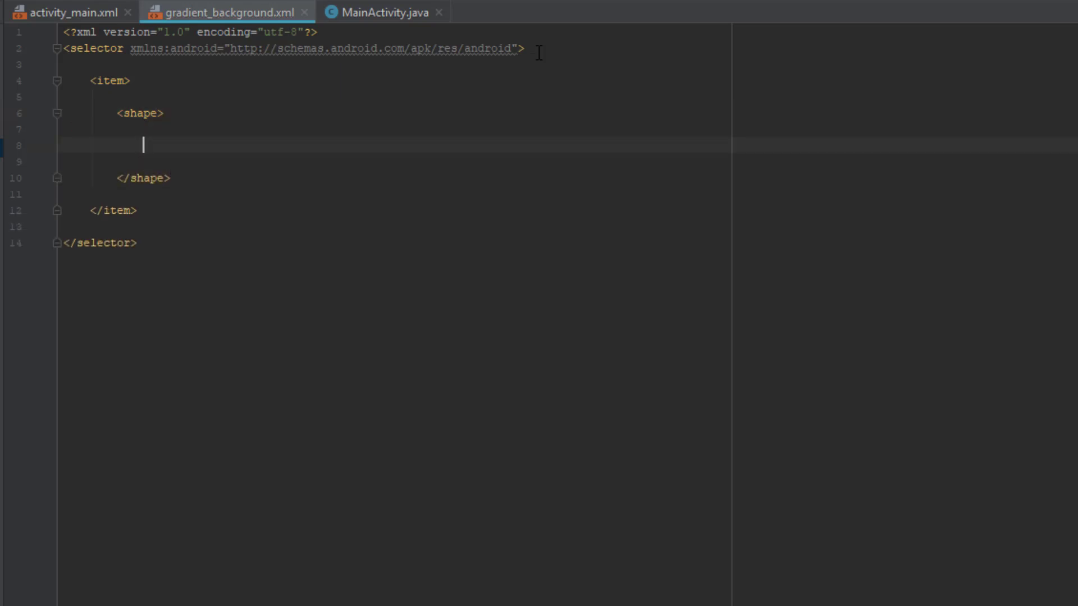
pyautogui.write('<gradient android:angle="9')
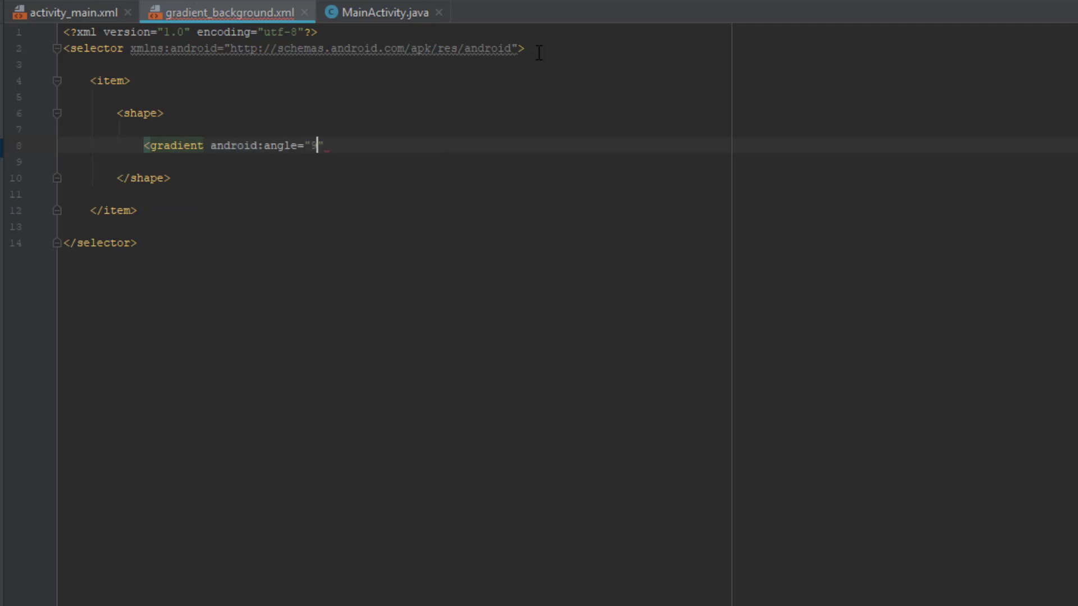
pyautogui.write('90')
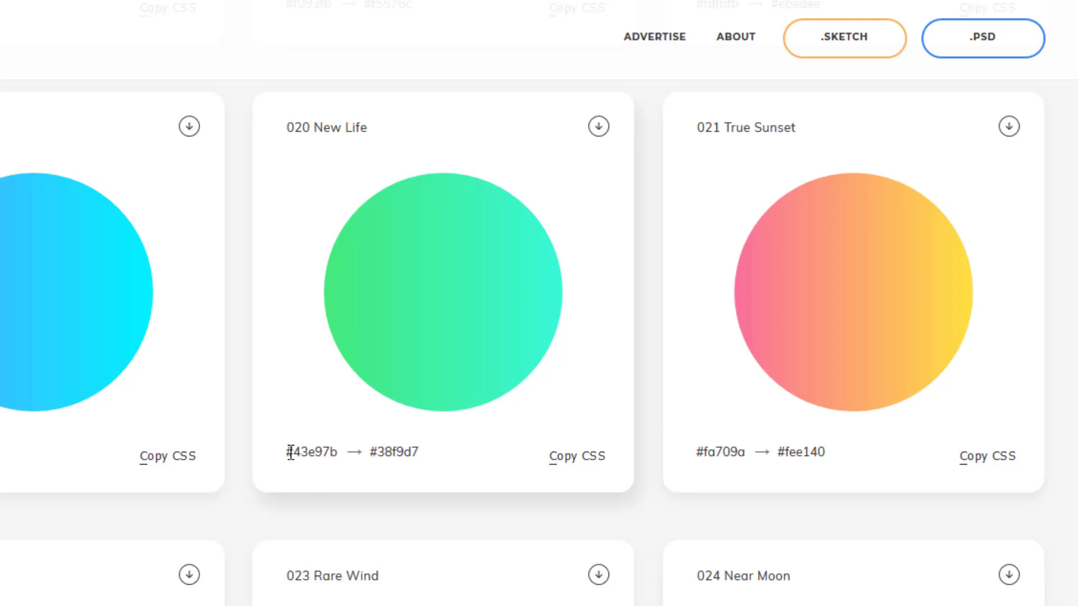
# Set startColor #43e97b, endColor #38f9d7 and type linear, then reformat attributes onto separate lines.
pyautogui.rightClick(310, 452)
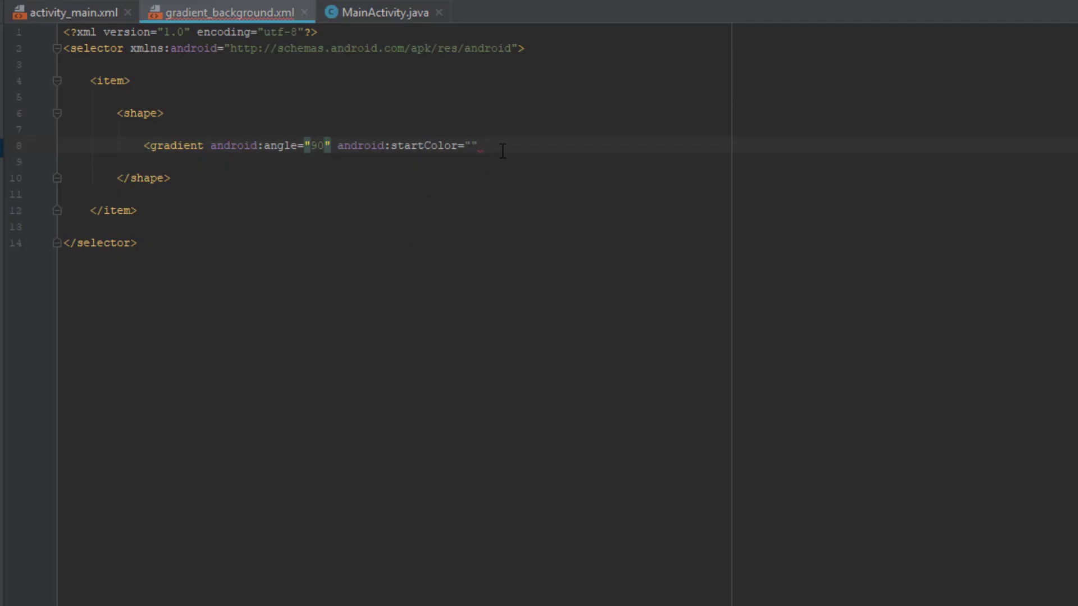
pyautogui.write('#43e97b')
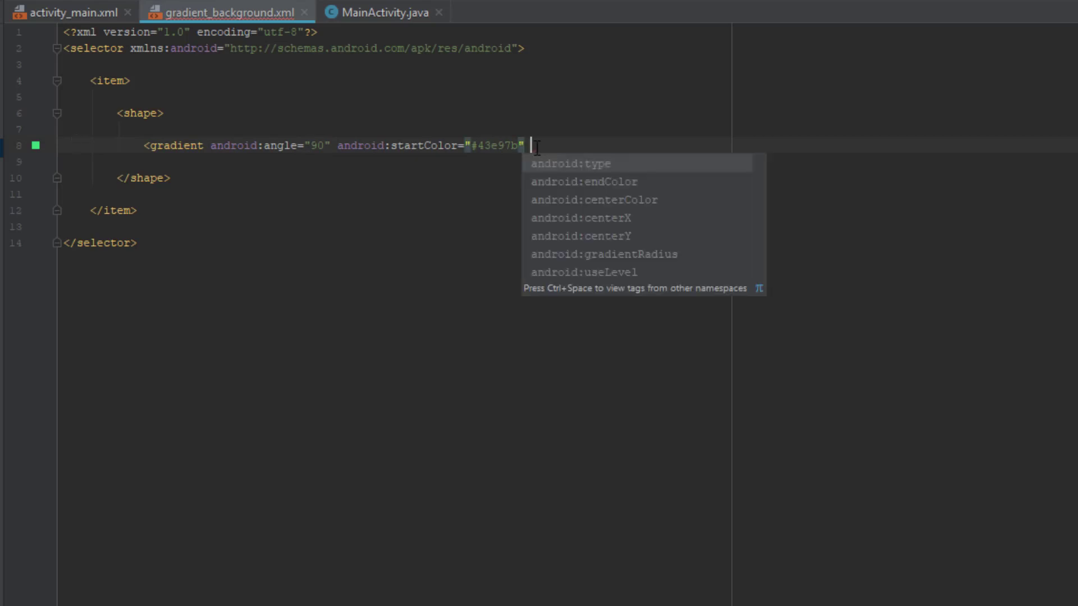
pyautogui.write('android:endColor="')
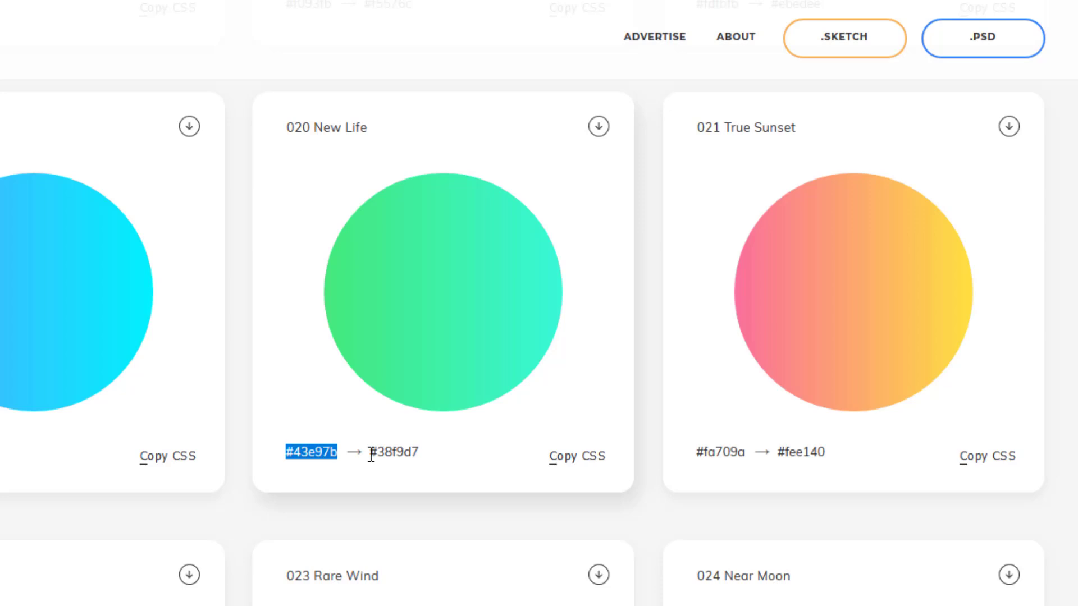
pyautogui.doubleClick(394, 452)
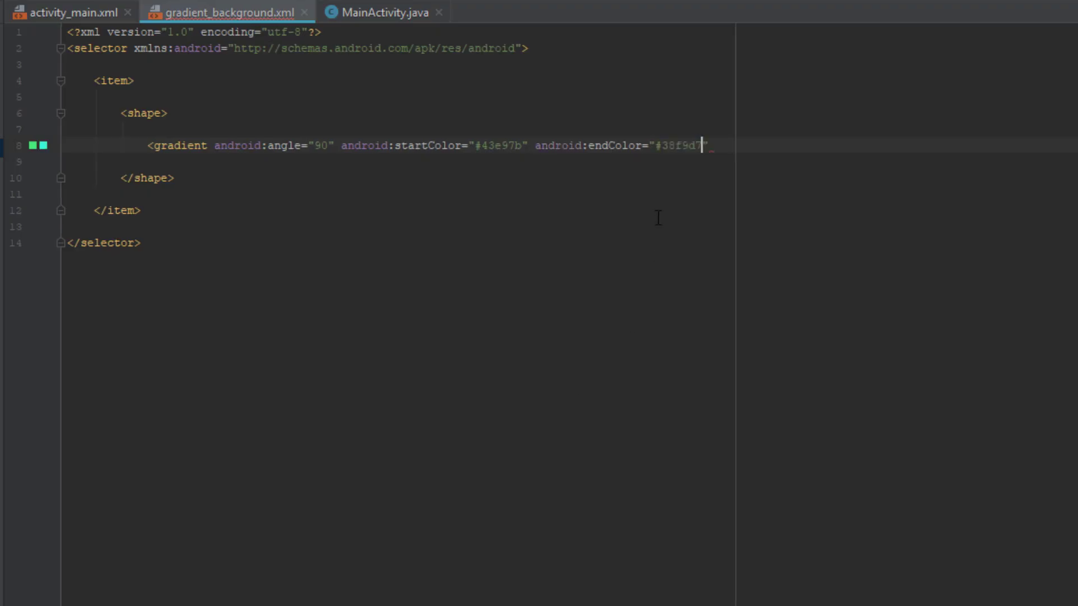
pyautogui.write('android:type="')
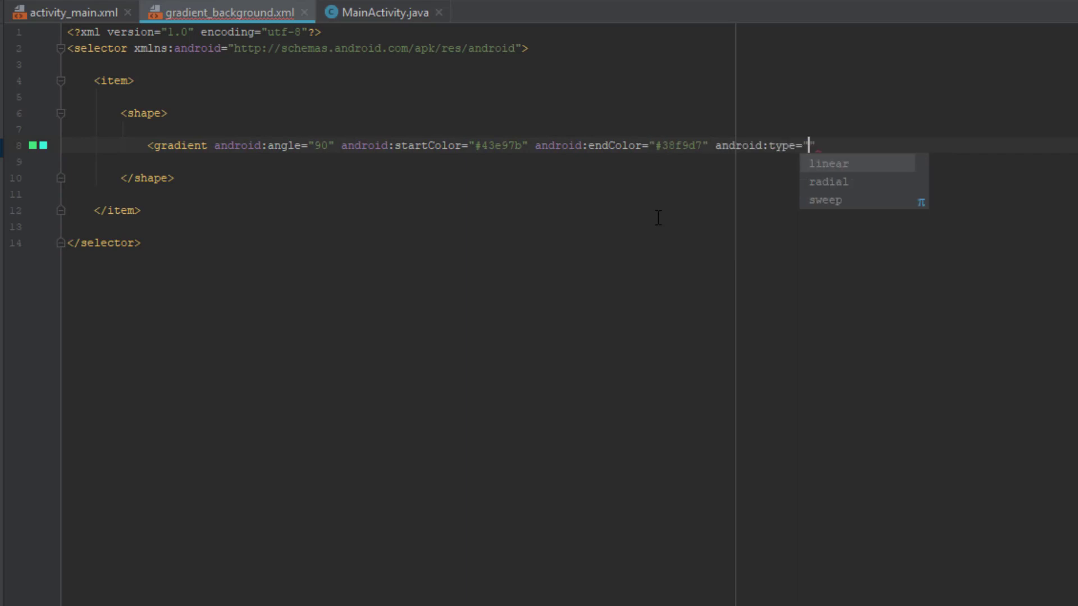
pyautogui.click(828, 164)
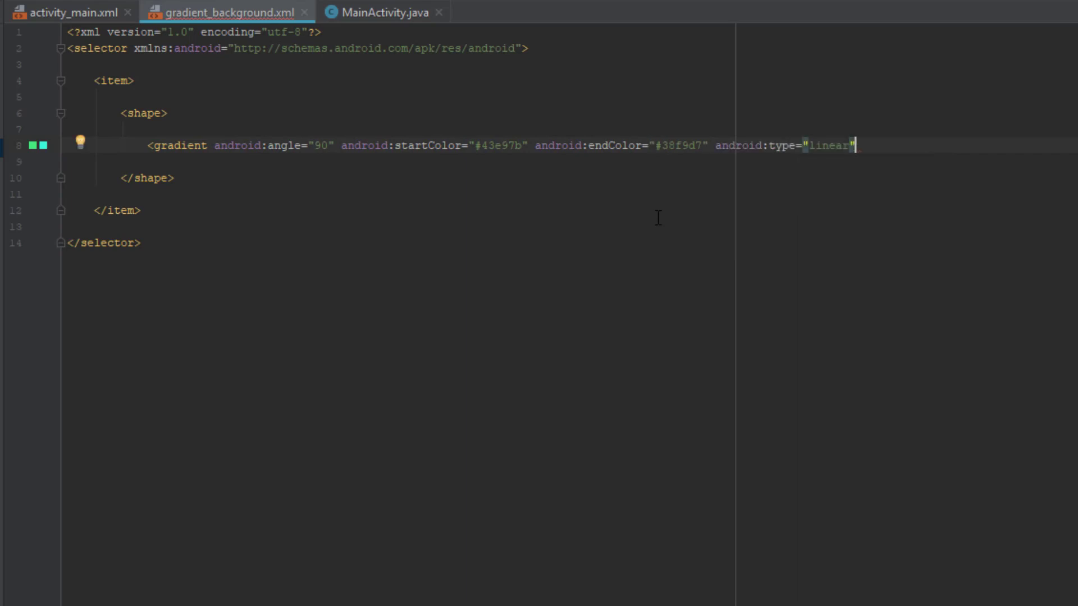
pyautogui.write('/>')
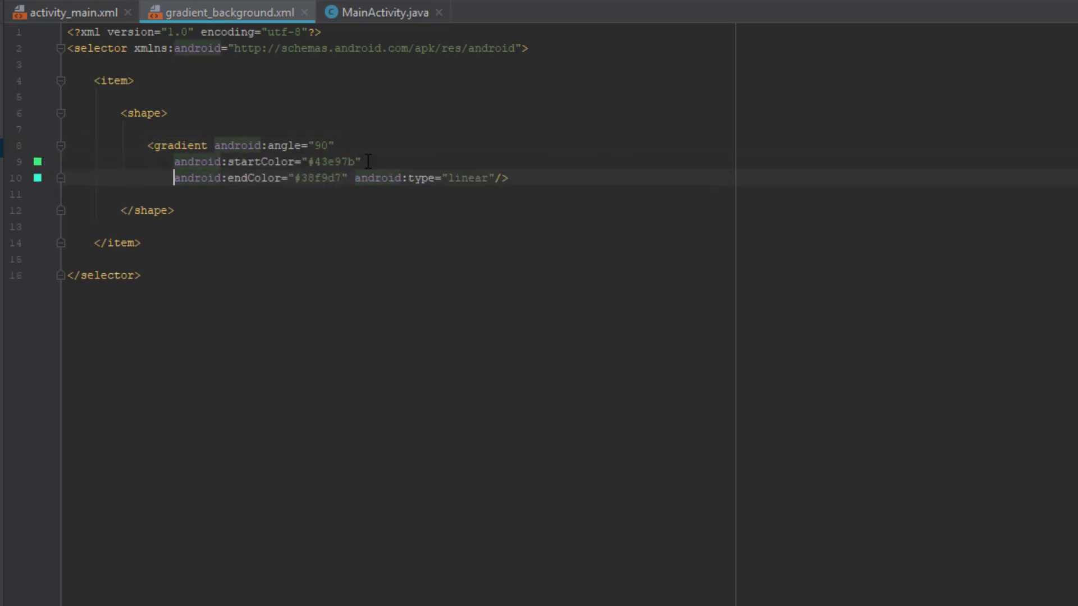
pyautogui.press('Enter')
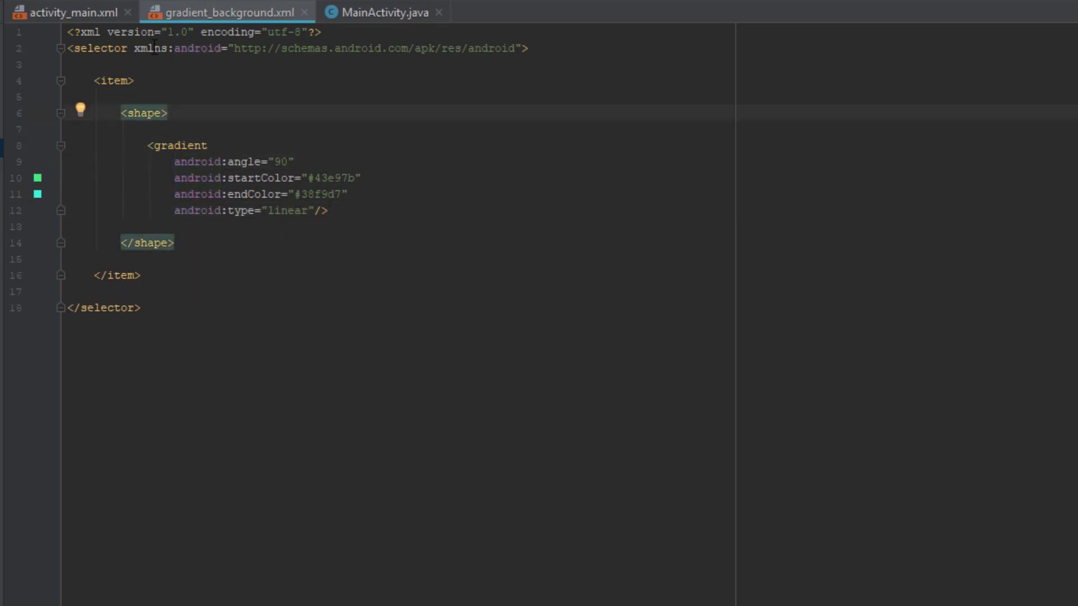
# In activity_main.xml make the TextView read "Gradient Background" at 25sp with textColor #FFFFFF.
pyautogui.click(73, 12)
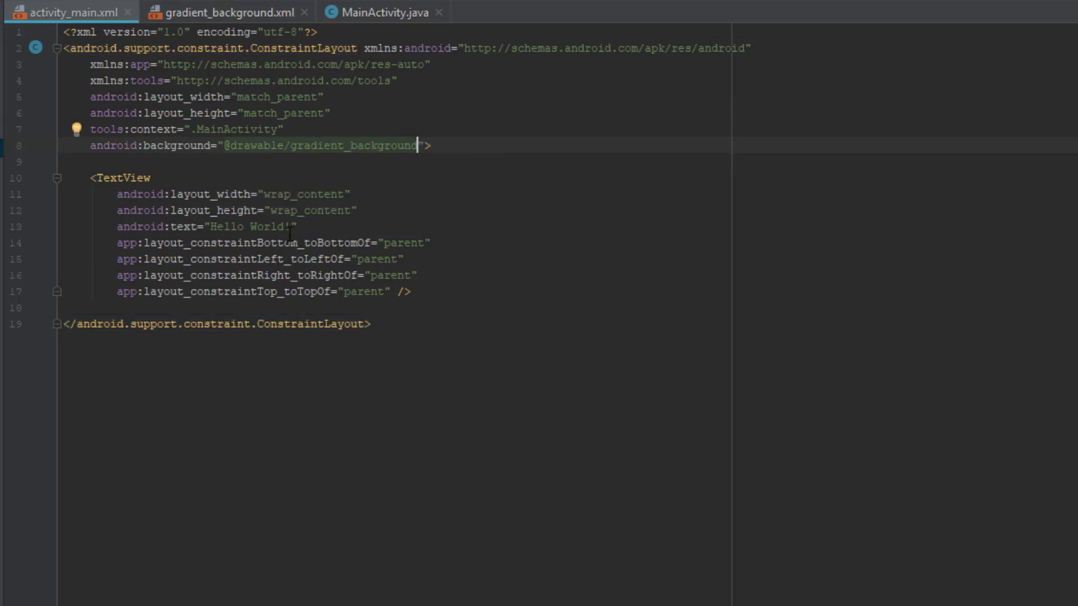
pyautogui.doubleClick(251, 227)
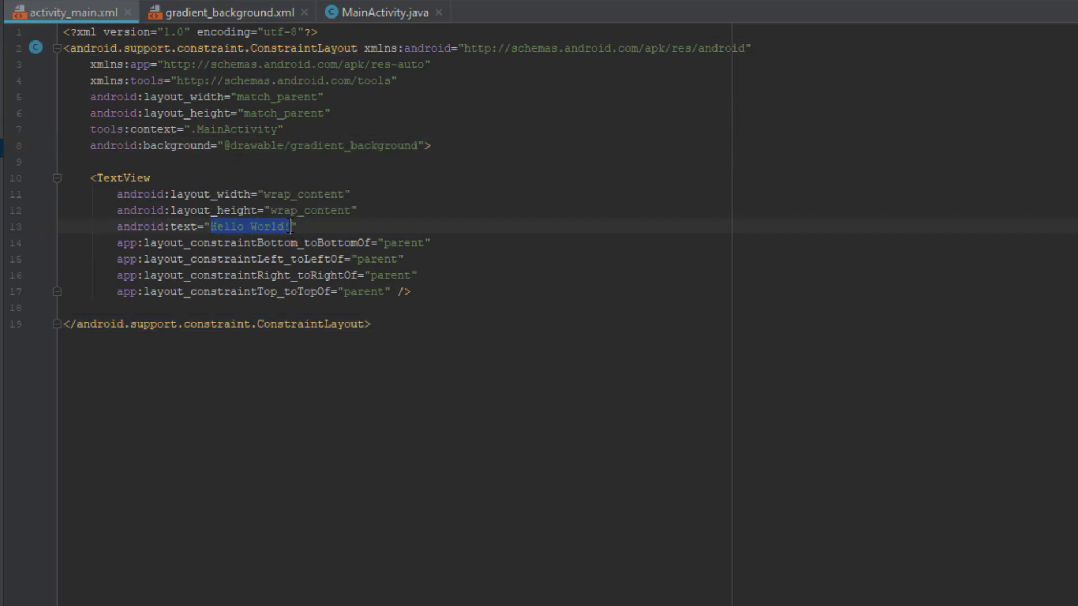
pyautogui.write('Gradient')
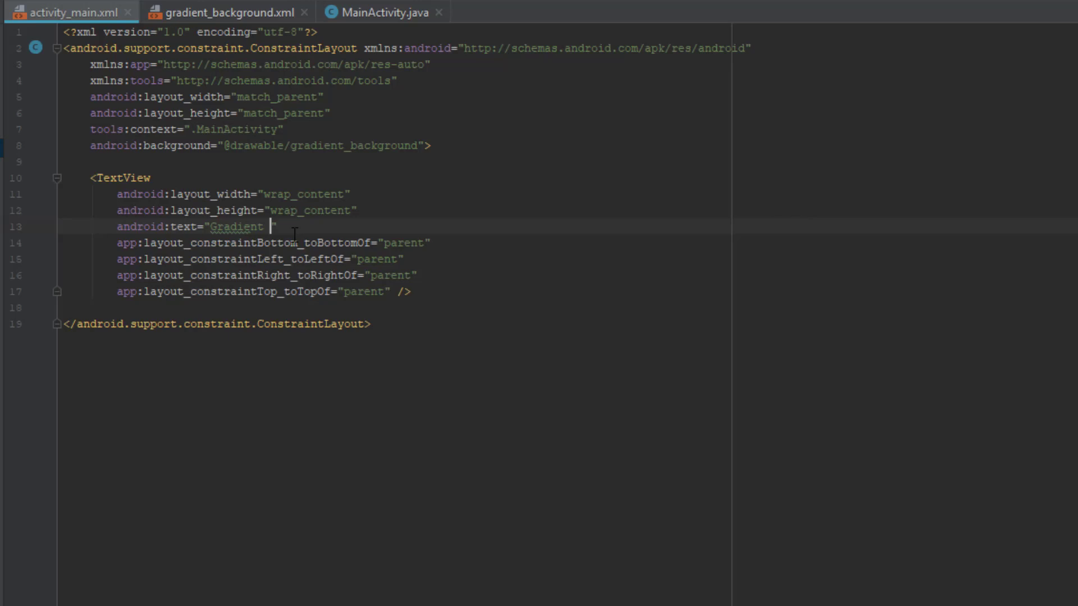
pyautogui.write('Background')
pyautogui.write('android:textSize="25s')
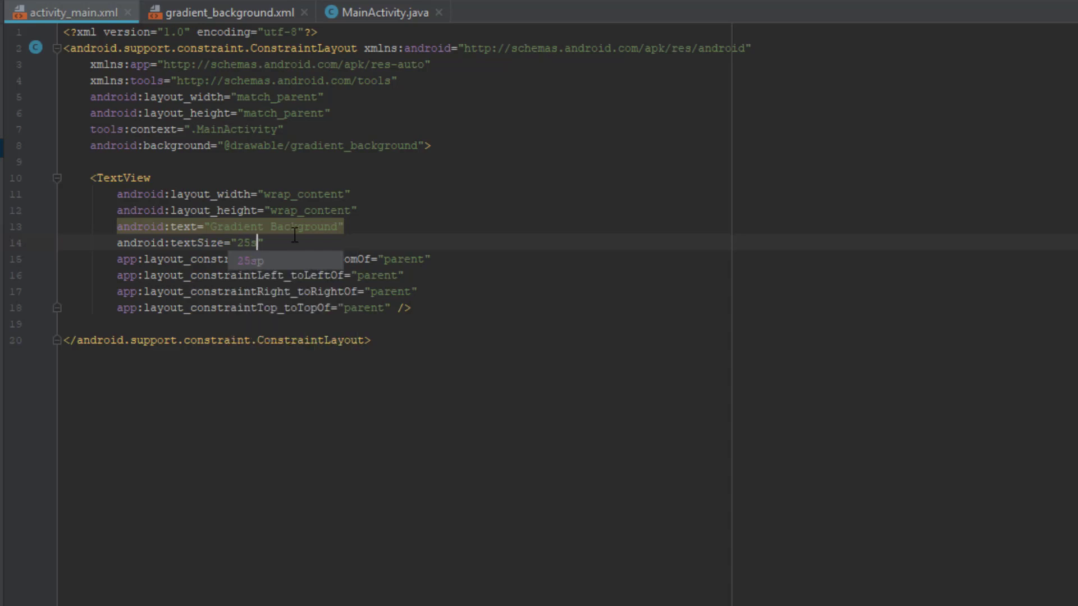
pyautogui.write('textColor="#')
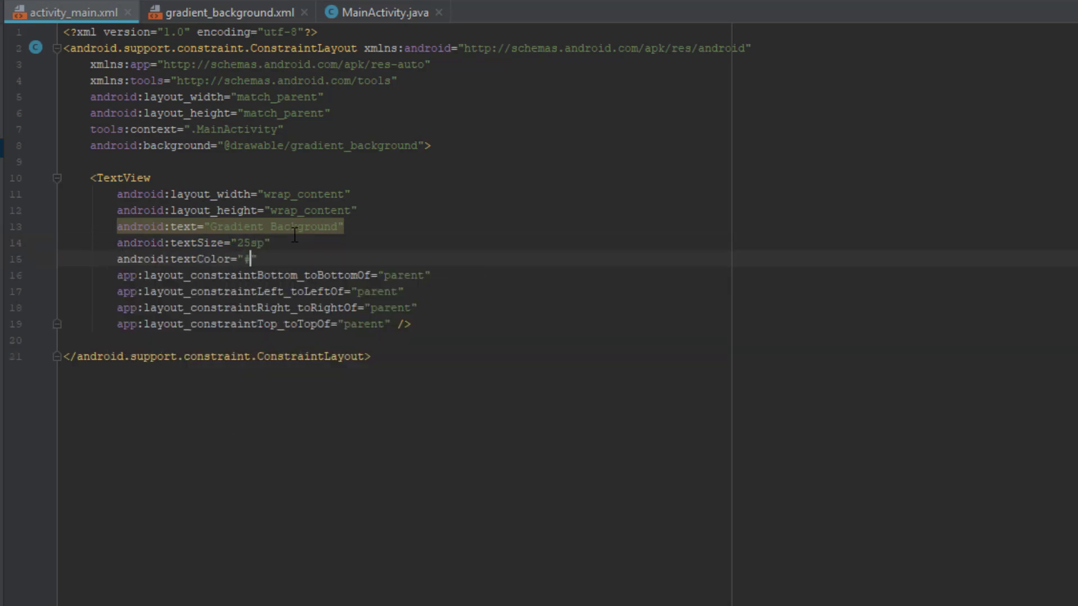
pyautogui.write('FFFFFF')
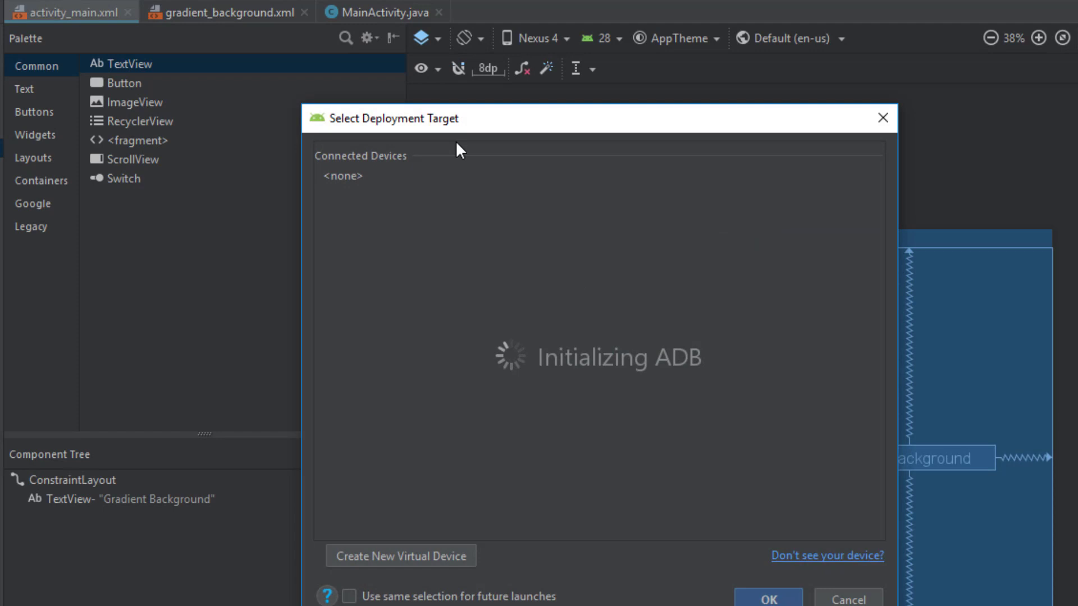
pyautogui.moveTo(476, 133)
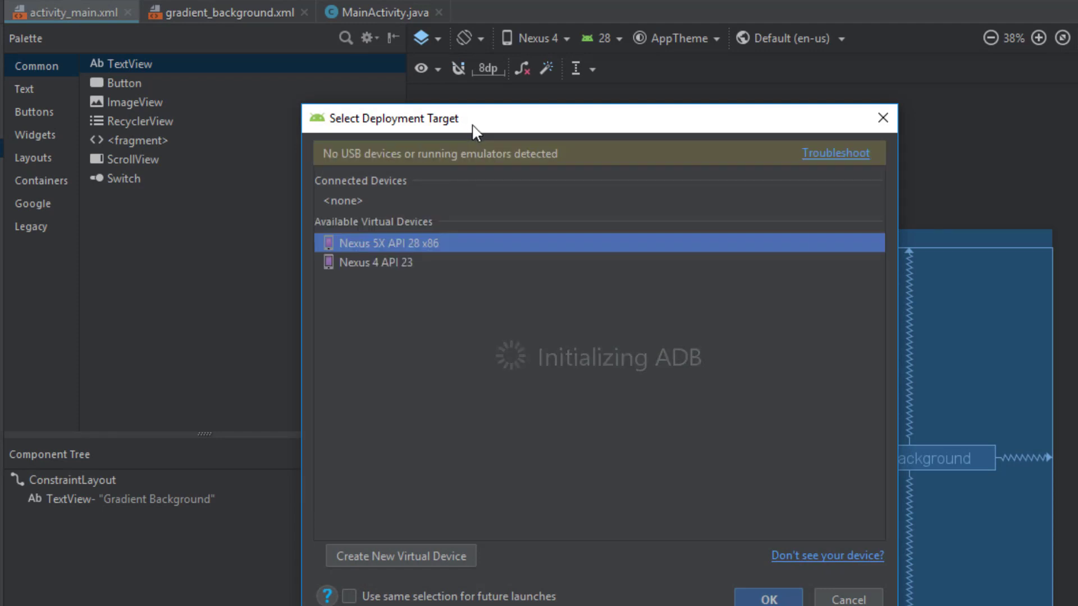
# Deploy the app to the Nexus 5X API 28 x86 emulator showing the gradient screen.
pyautogui.click(769, 602)
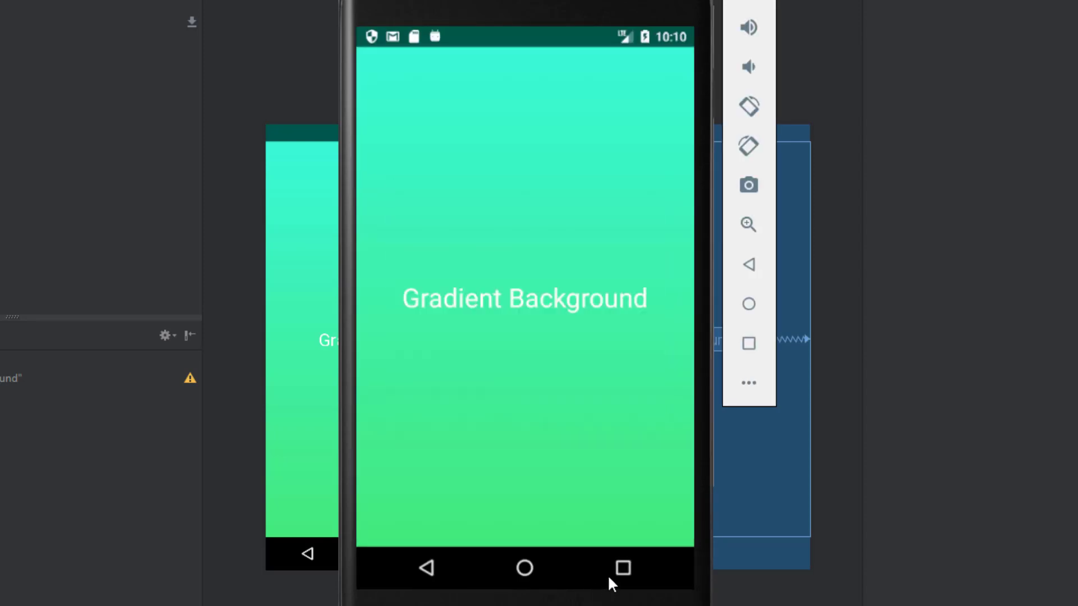
pyautogui.click(624, 568)
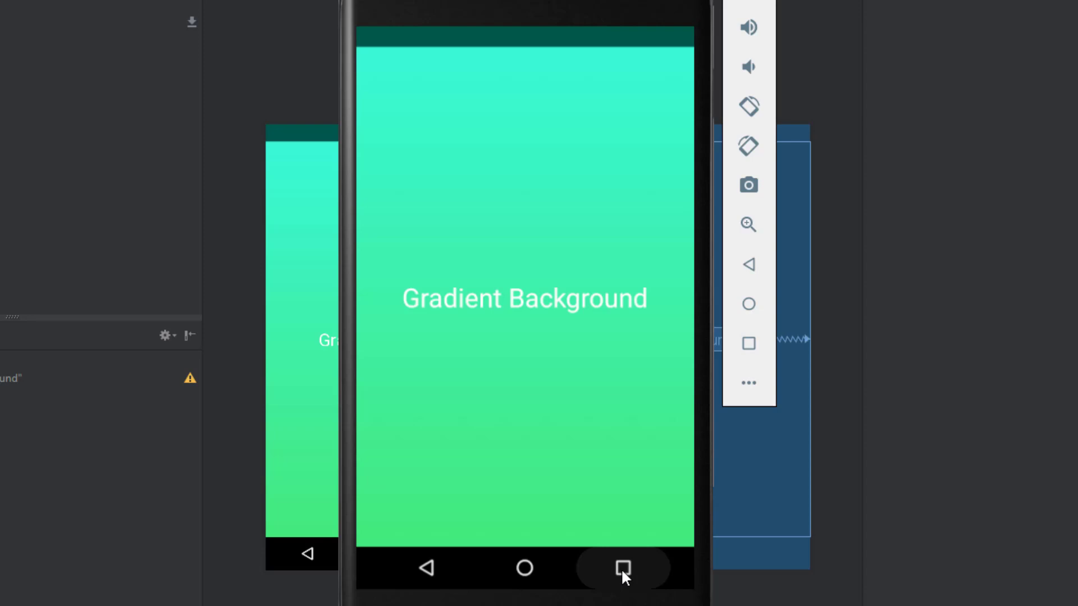
pyautogui.click(617, 569)
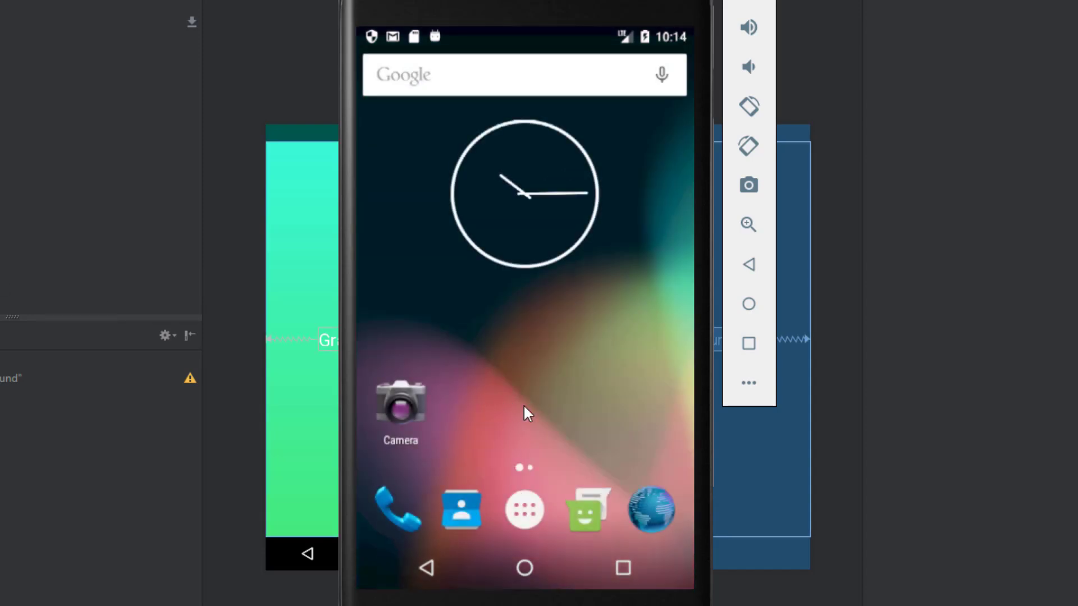
pyautogui.moveTo(547, 5)
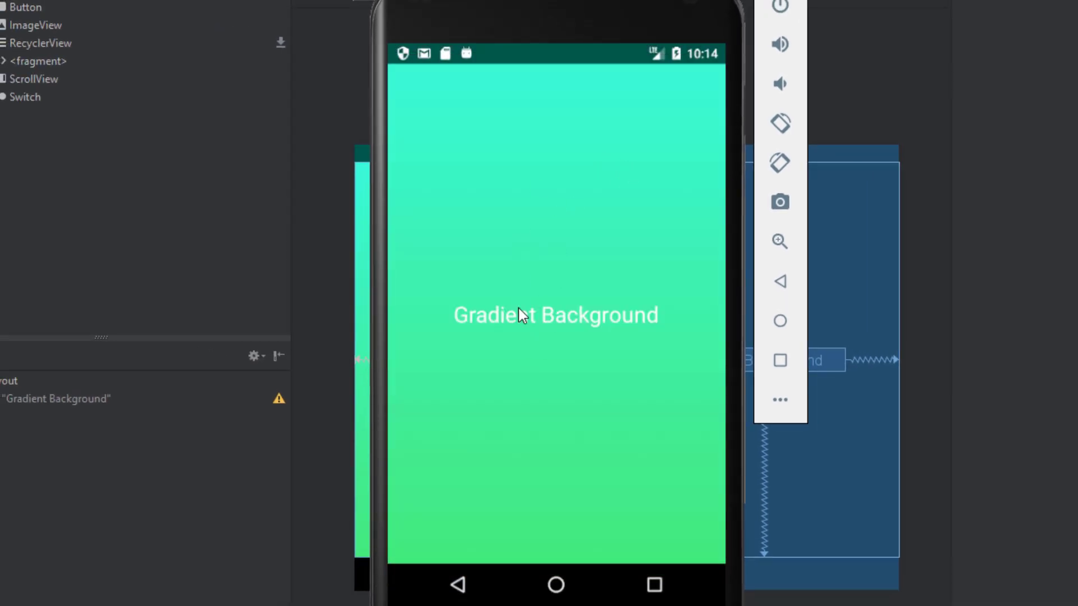
pyautogui.moveTo(600, 170)
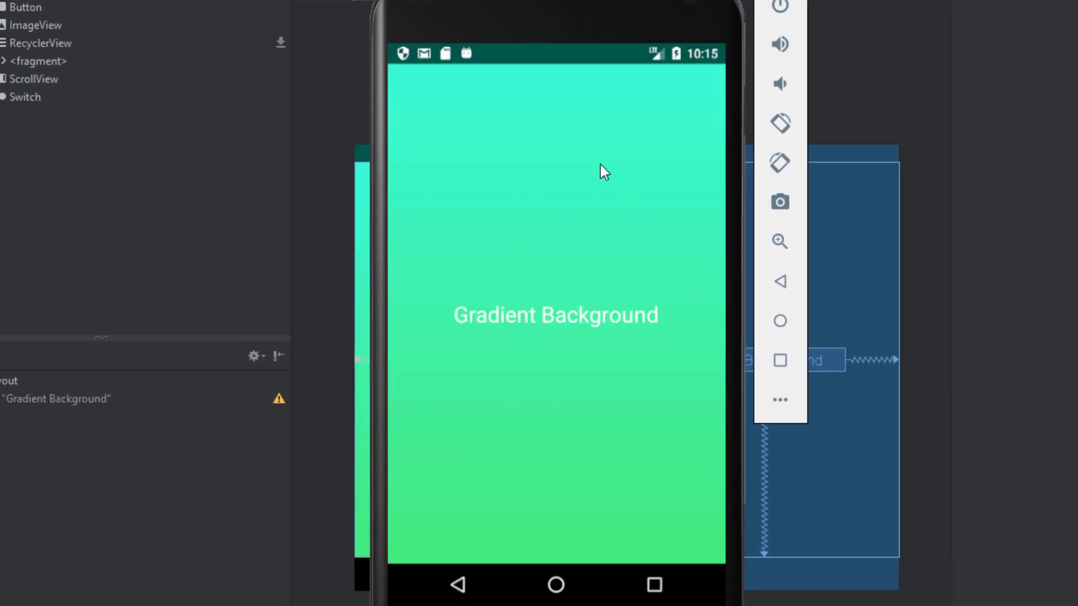